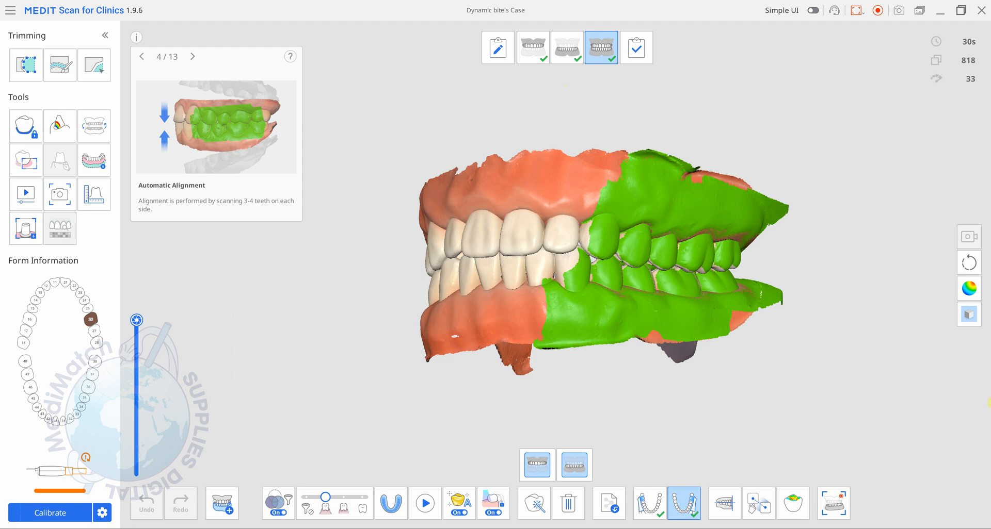
pyautogui.moveTo(924, 426)
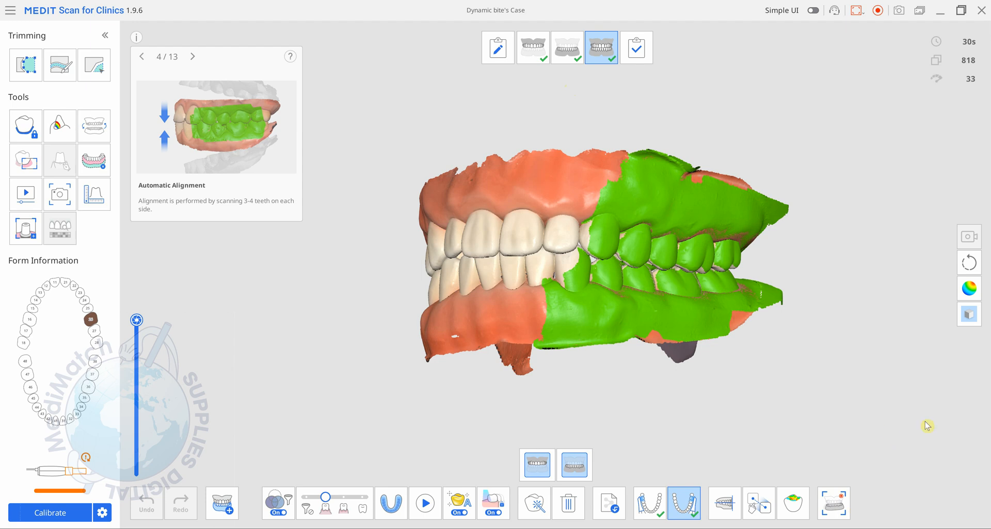
pyautogui.moveTo(499, 172)
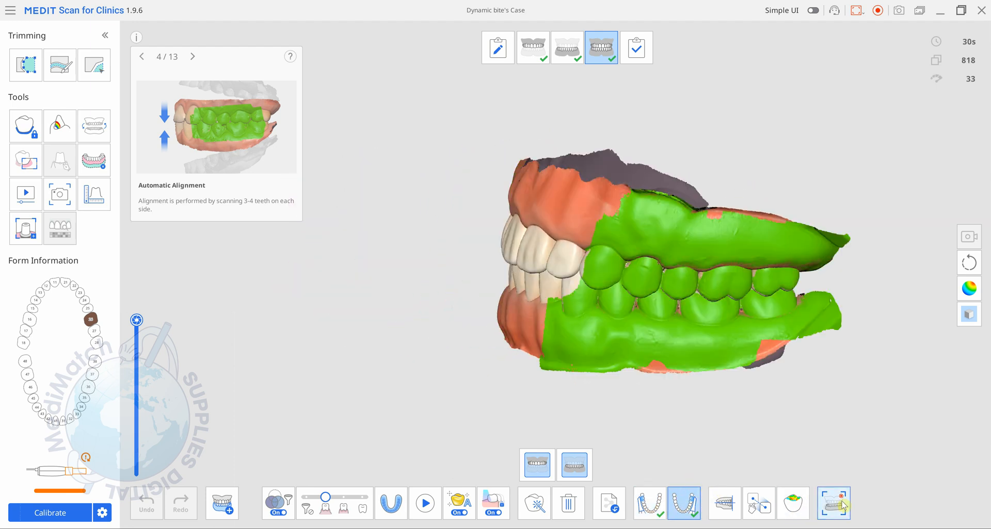
pyautogui.moveTo(834, 504)
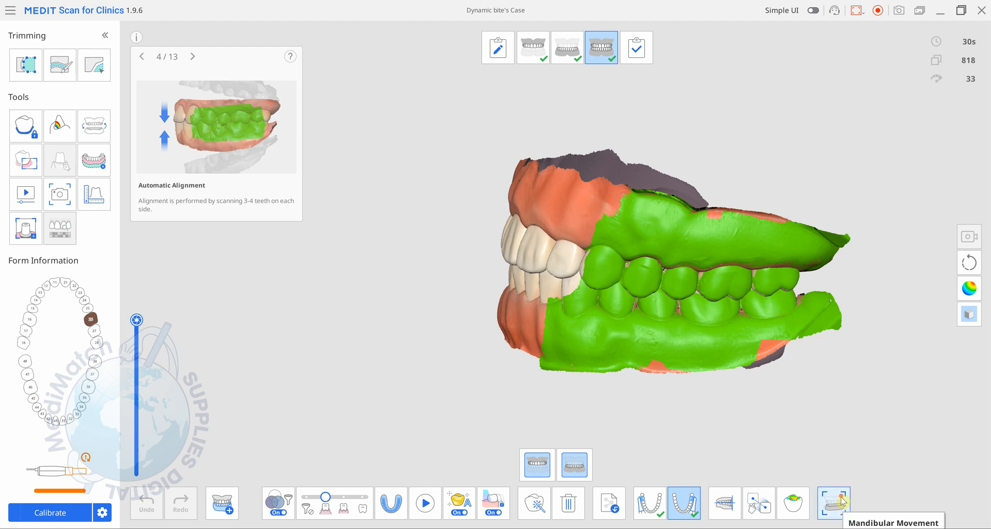
# Start the Mandibular Movement step, bringing up the Cautions for Recording dialog
pyautogui.click(834, 504)
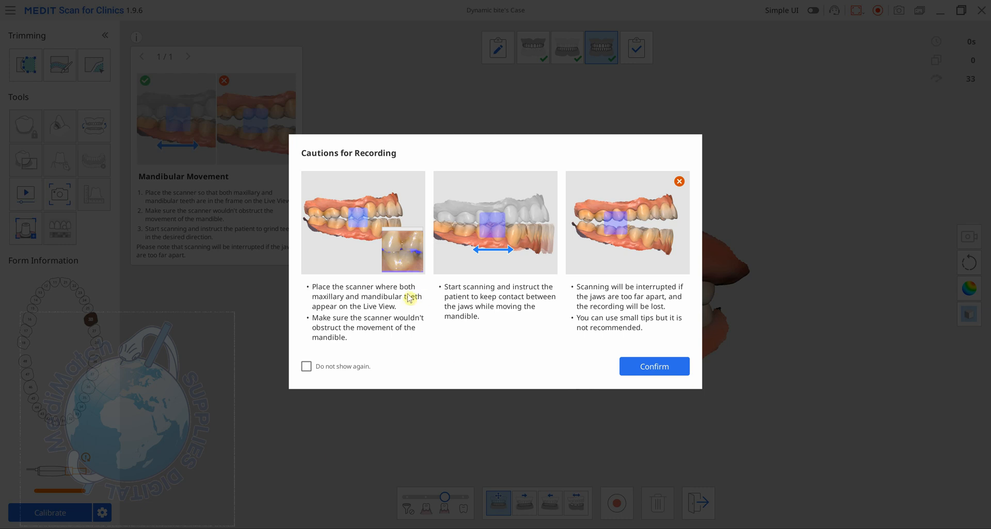
pyautogui.moveTo(372, 292)
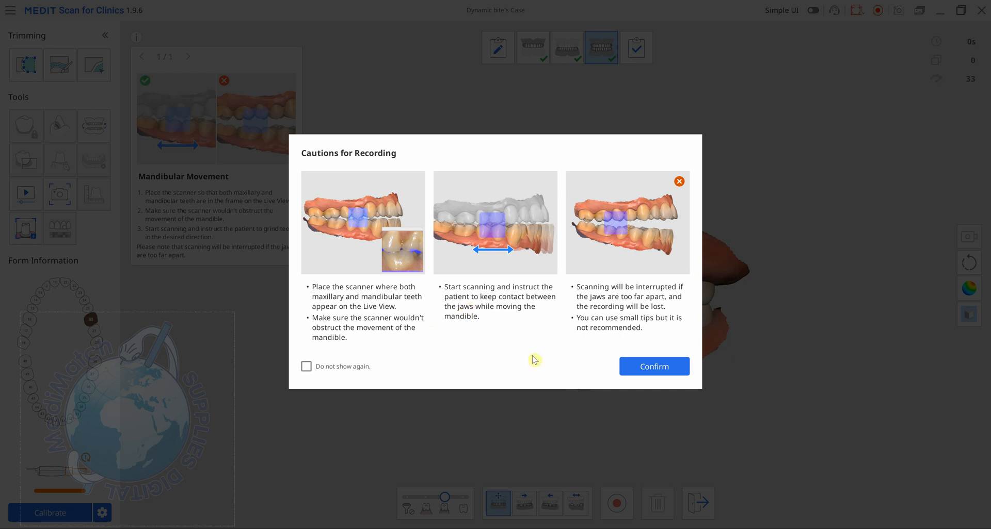
# Confirm the recording cautions and start scanning the patient's free jaw movement
pyautogui.click(654, 366)
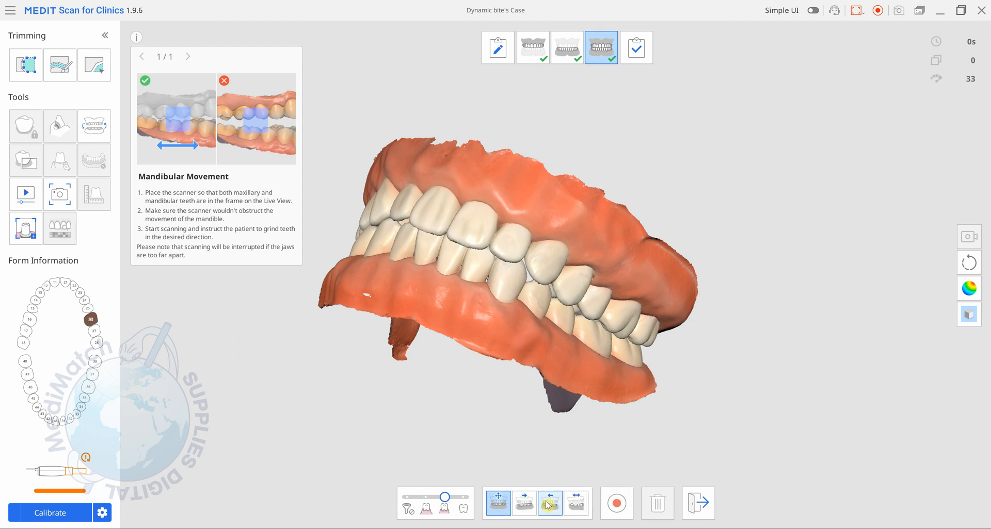
pyautogui.moveTo(576, 503)
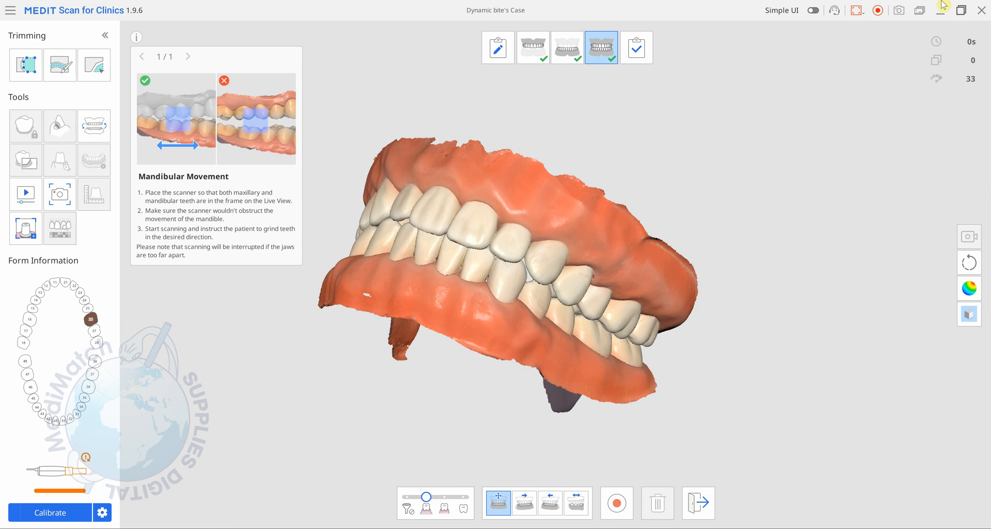
pyautogui.click(615, 504)
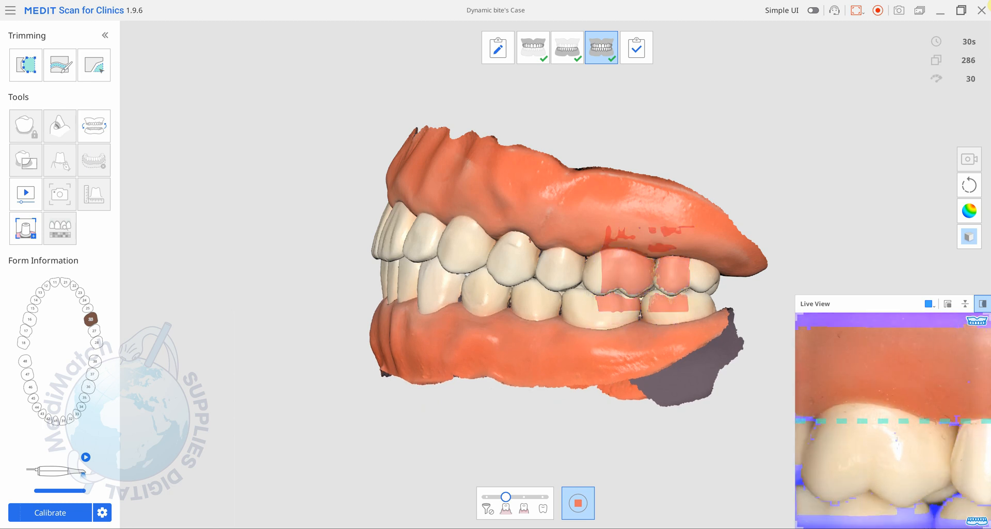
# Stop the free movement recording so it is checkmarked with a playback bar
pyautogui.click(60, 194)
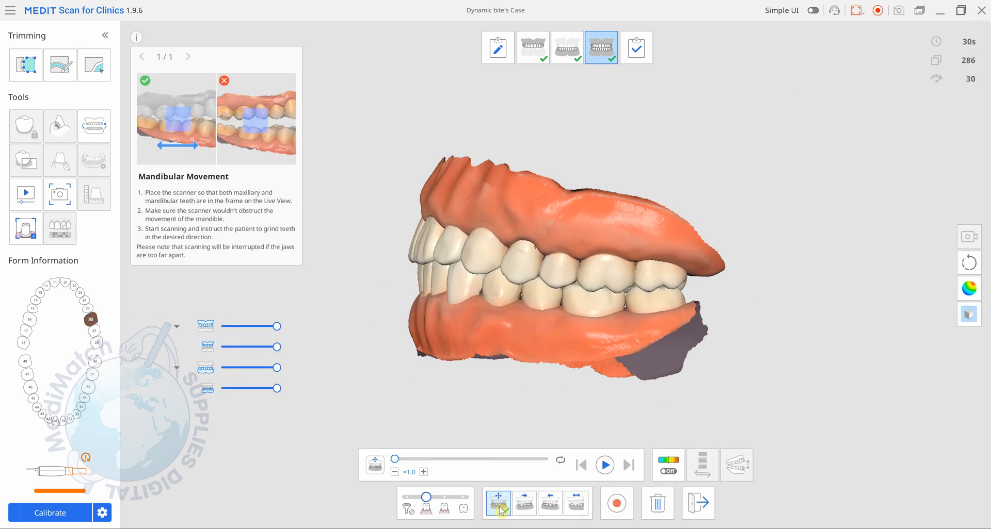
pyautogui.moveTo(524, 504)
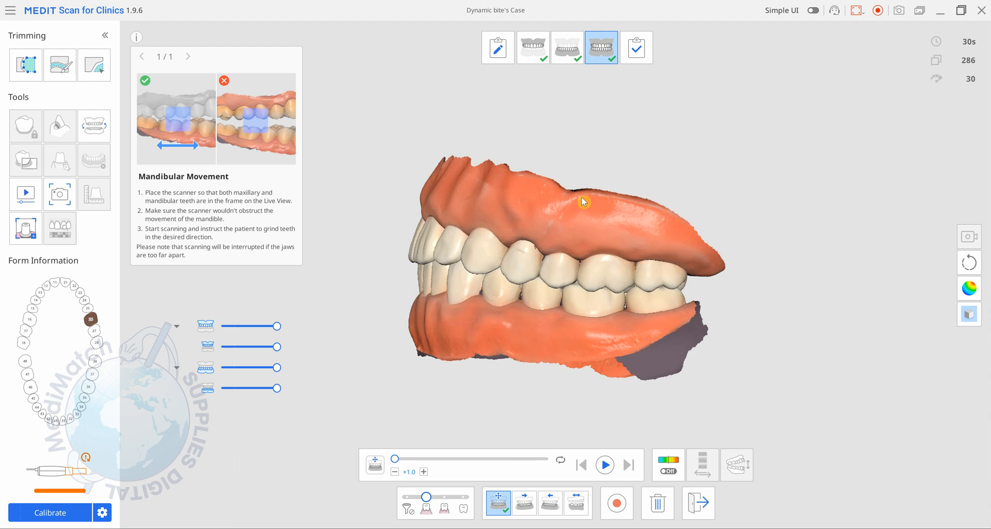
# Record the right jaw movement scan, then select the left movement mode
pyautogui.click(615, 503)
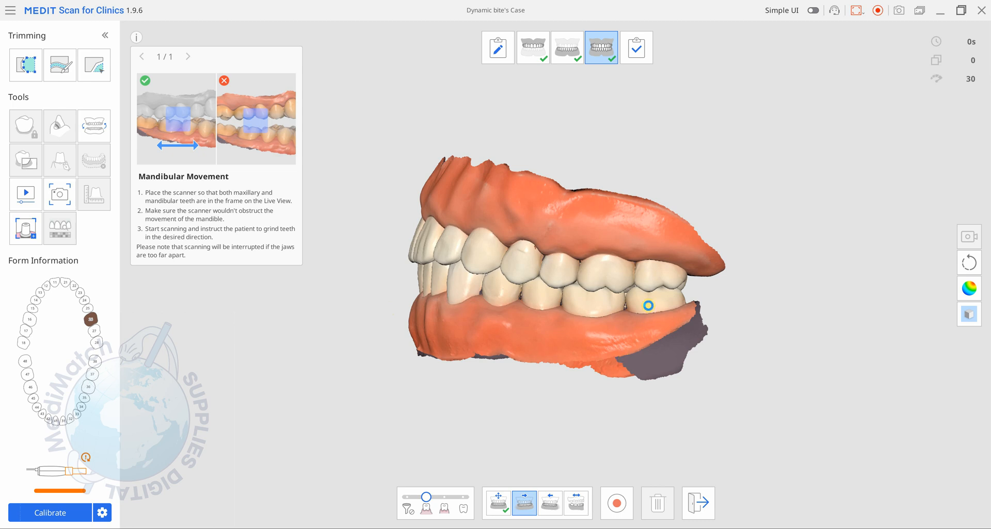
pyautogui.click(615, 504)
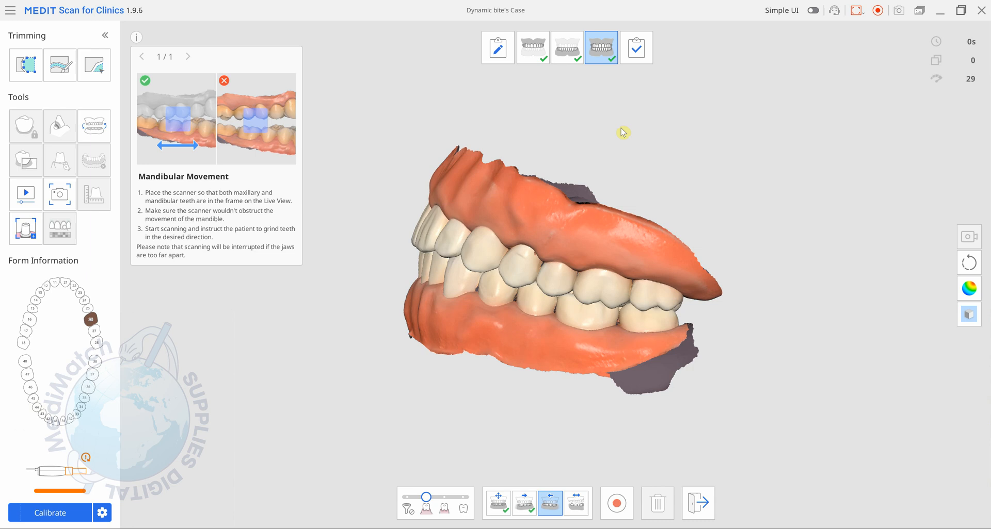
# Record and stop the left jaw movement, then select the protrusive movement mode
pyautogui.click(615, 504)
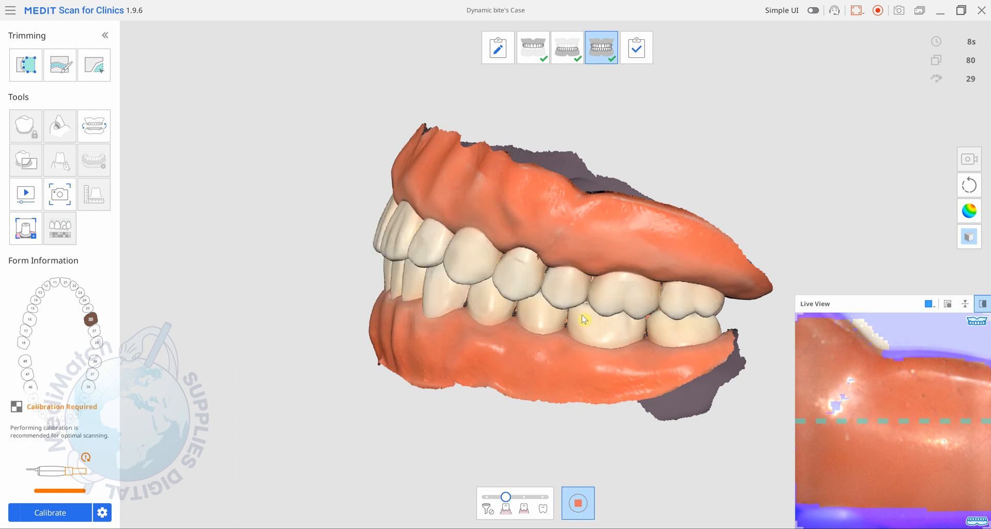
pyautogui.click(577, 504)
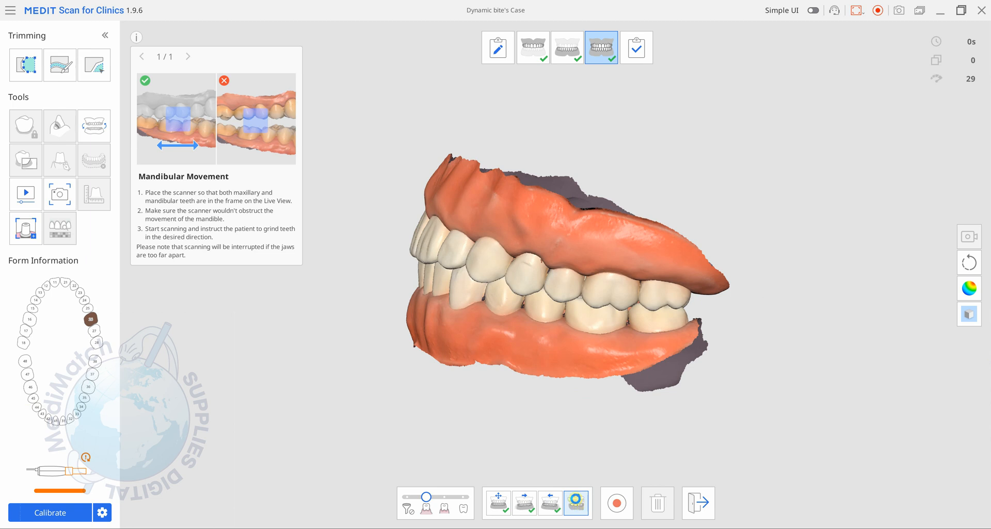
# Record the 14-second protrusive movement and close the scanner Connection Failed warning
pyautogui.click(615, 504)
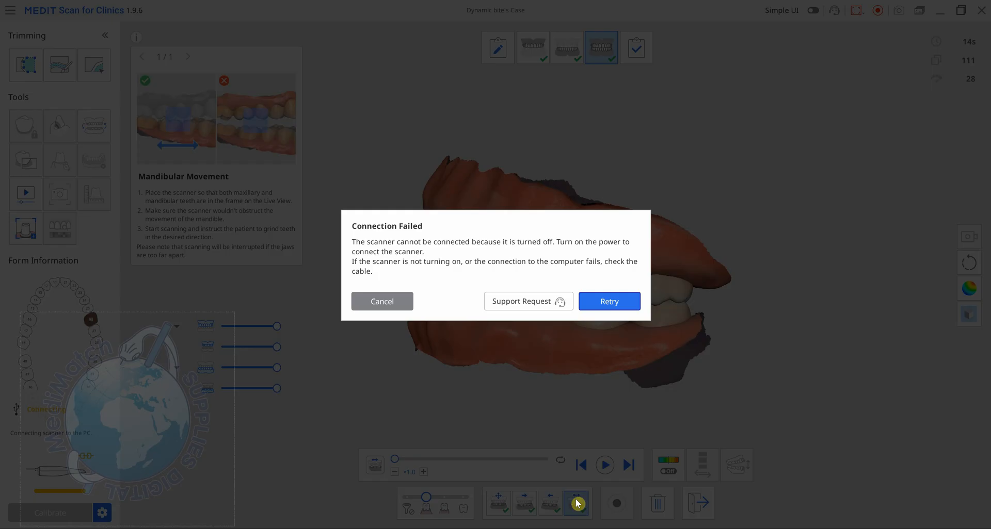
pyautogui.click(382, 301)
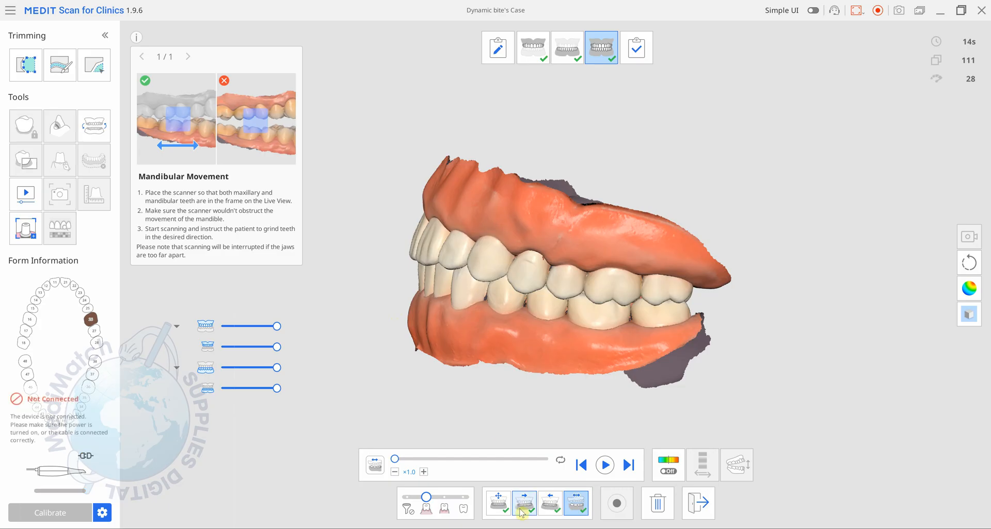
# Play back the recorded right, left and protrusive movements for review
pyautogui.click(498, 504)
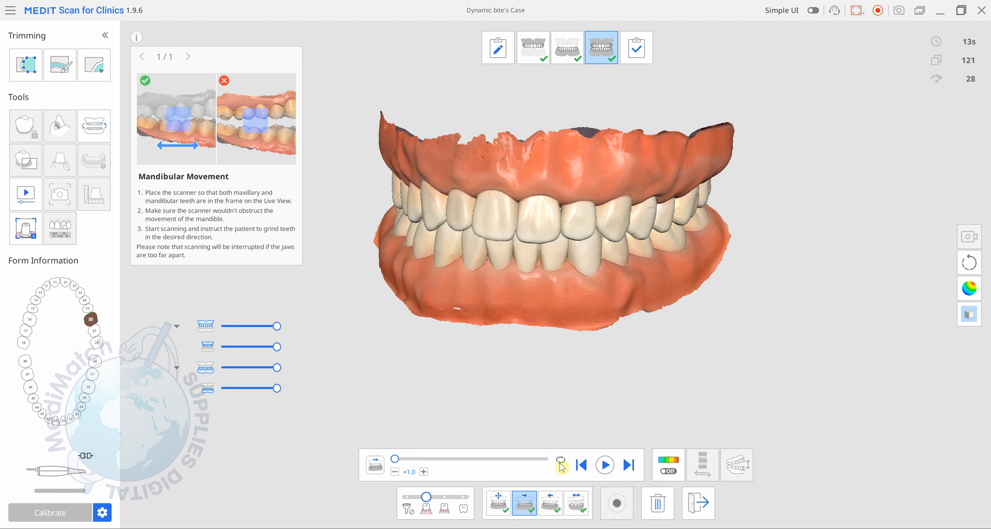
pyautogui.click(603, 465)
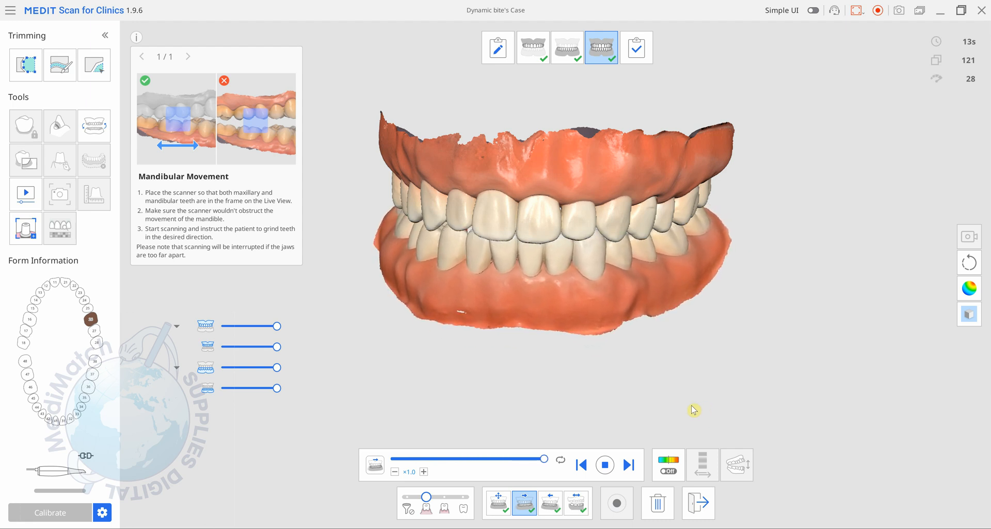
pyautogui.click(604, 466)
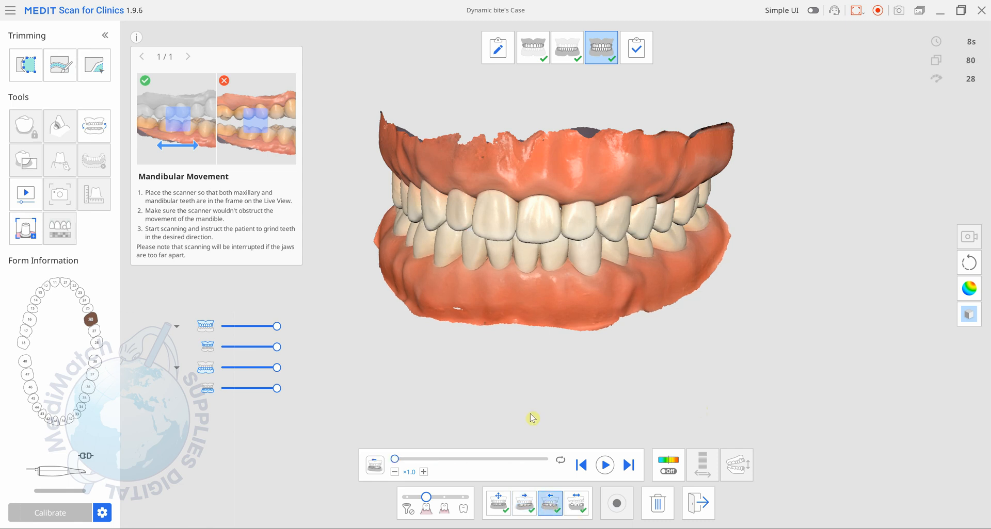
pyautogui.click(604, 465)
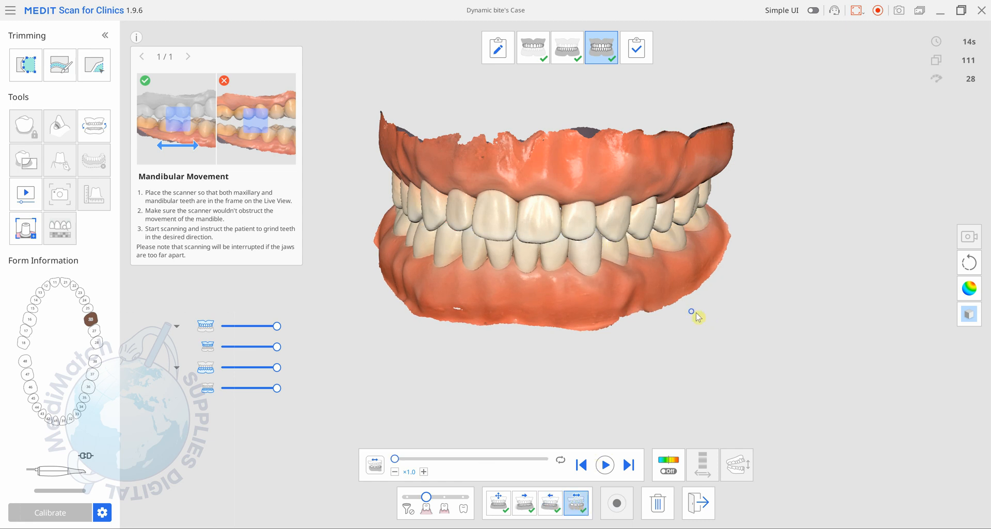
pyautogui.click(604, 465)
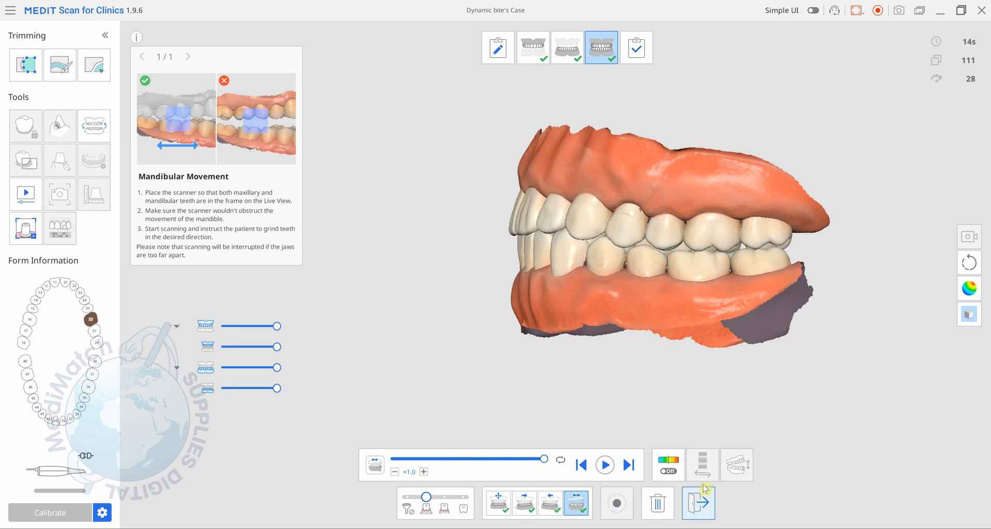
# Exit the Mandibular Movement panel and complete scanning to start data processing
pyautogui.click(829, 504)
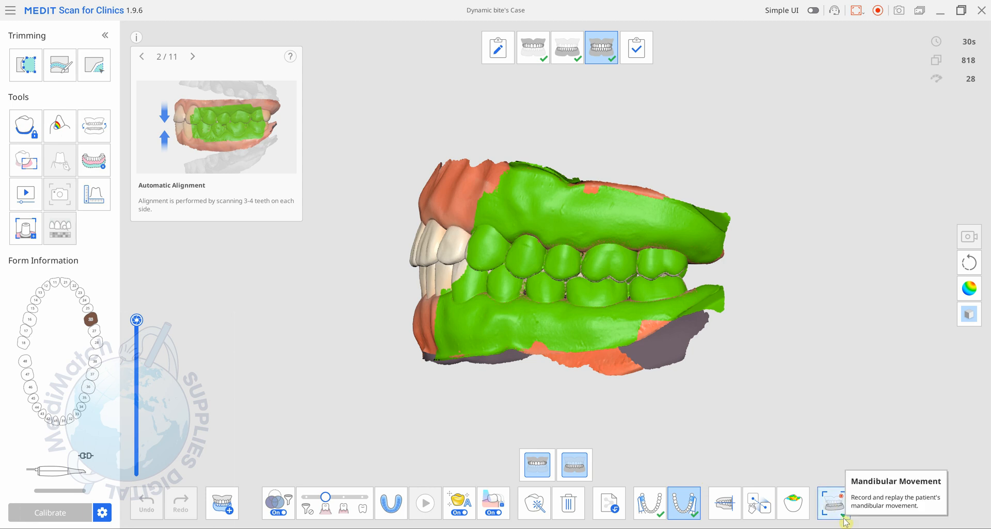
pyautogui.moveTo(830, 504)
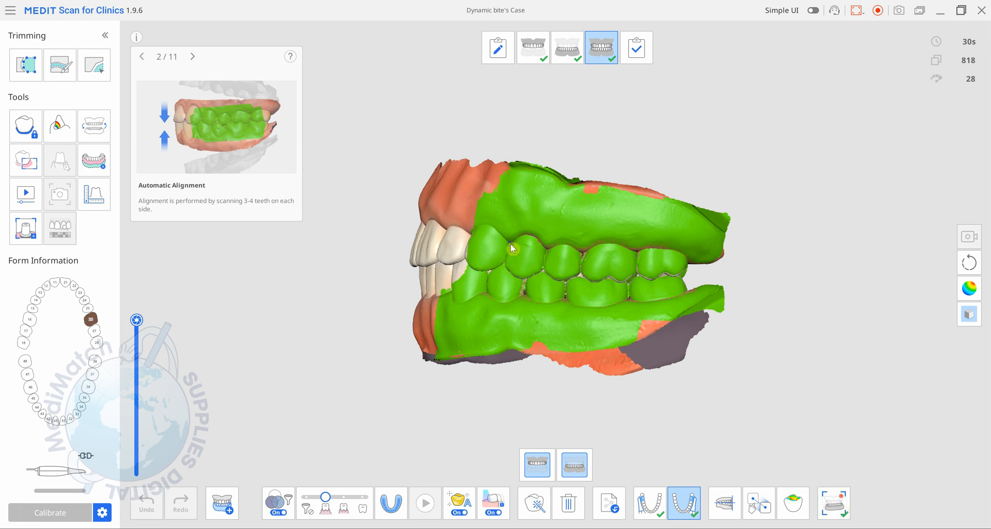
pyautogui.click(635, 47)
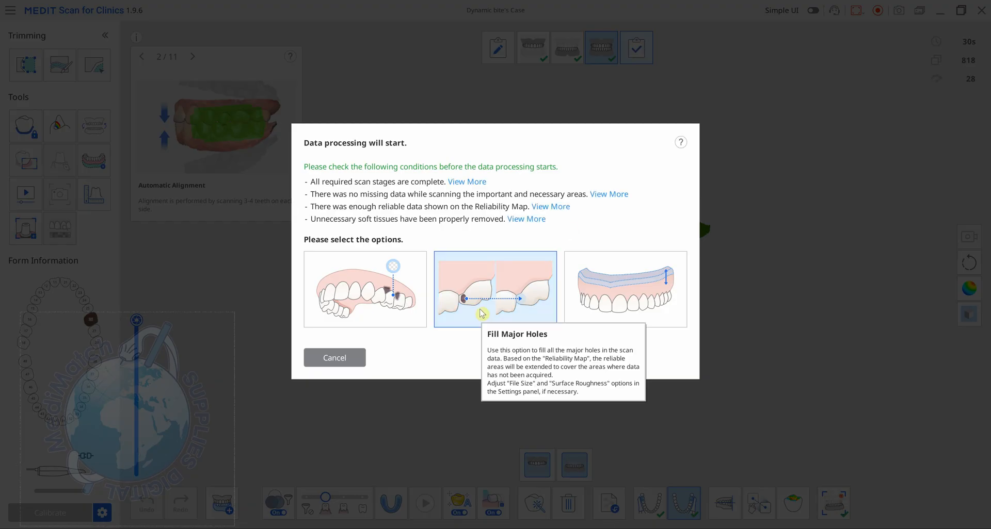
# Choose Fill Major Holes for processing and save the bite case to Medit Link
pyautogui.click(494, 289)
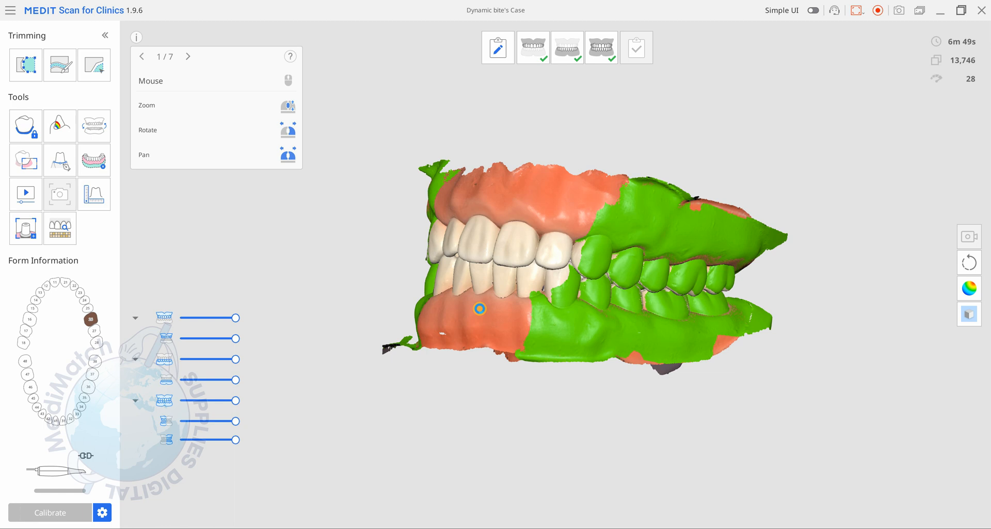
pyautogui.click(635, 48)
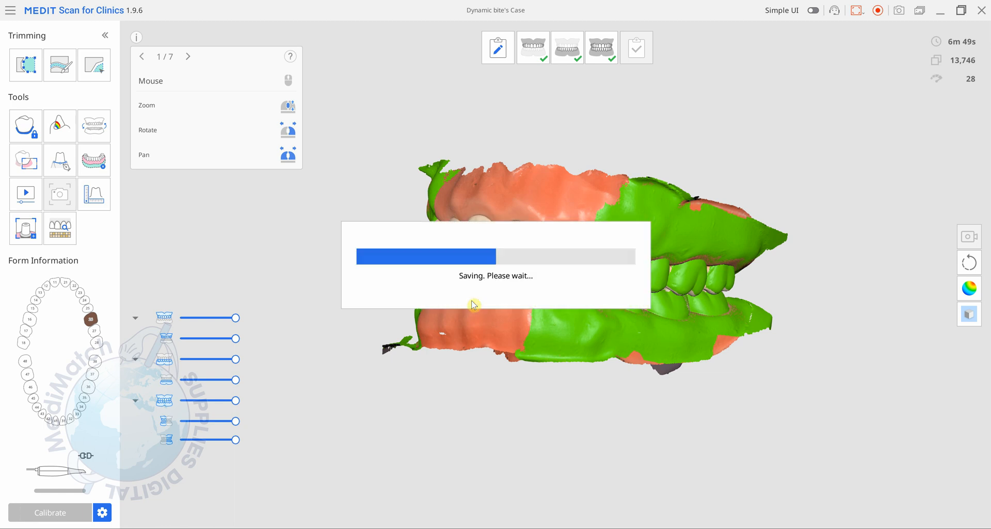
pyautogui.moveTo(565, 332)
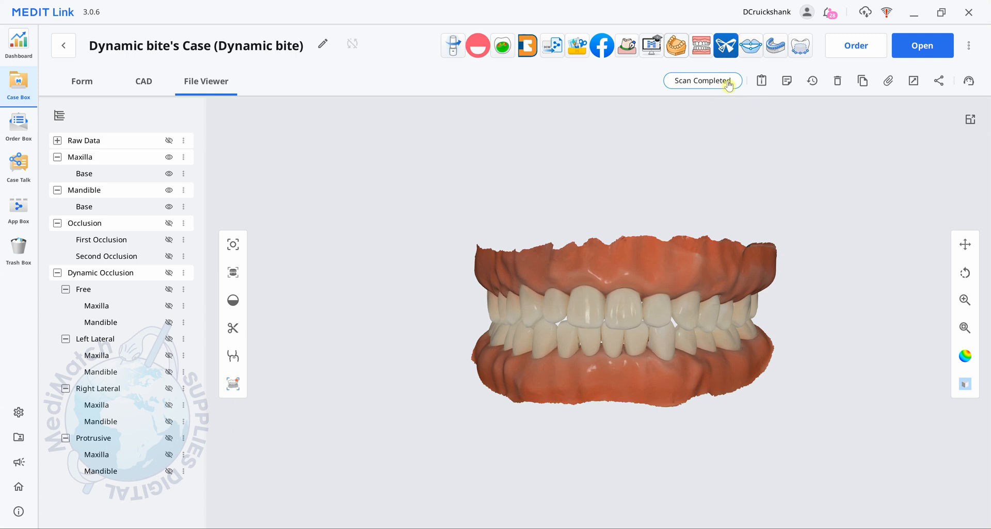
pyautogui.moveTo(717, 70)
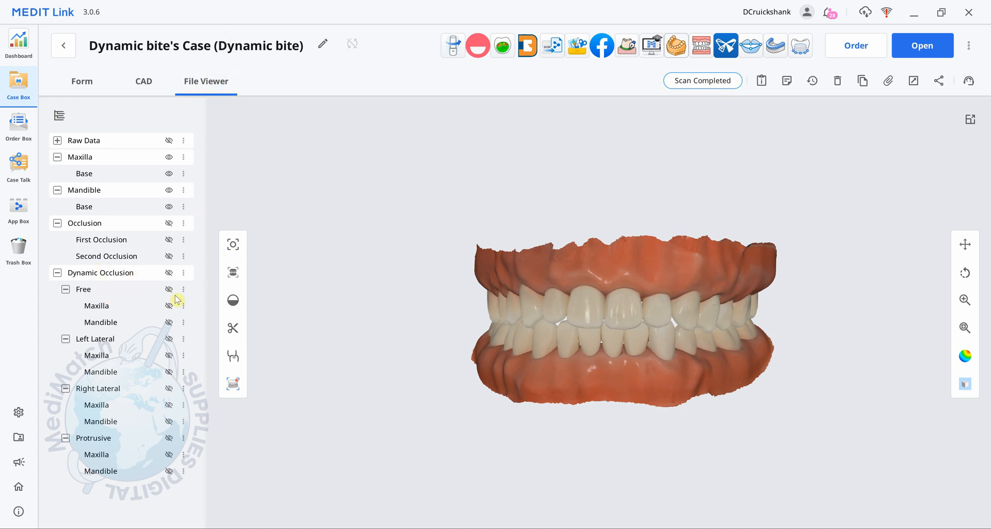
pyautogui.moveTo(108, 345)
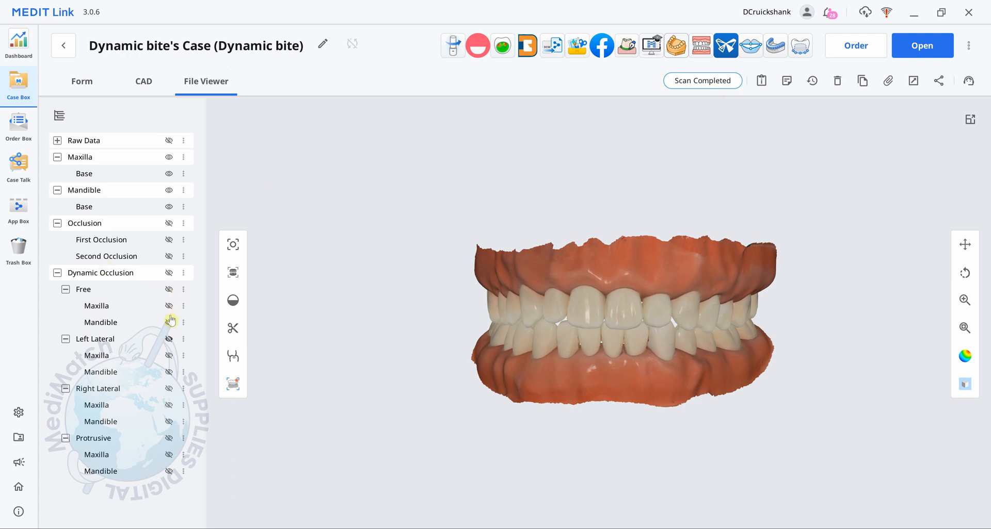
pyautogui.moveTo(106, 357)
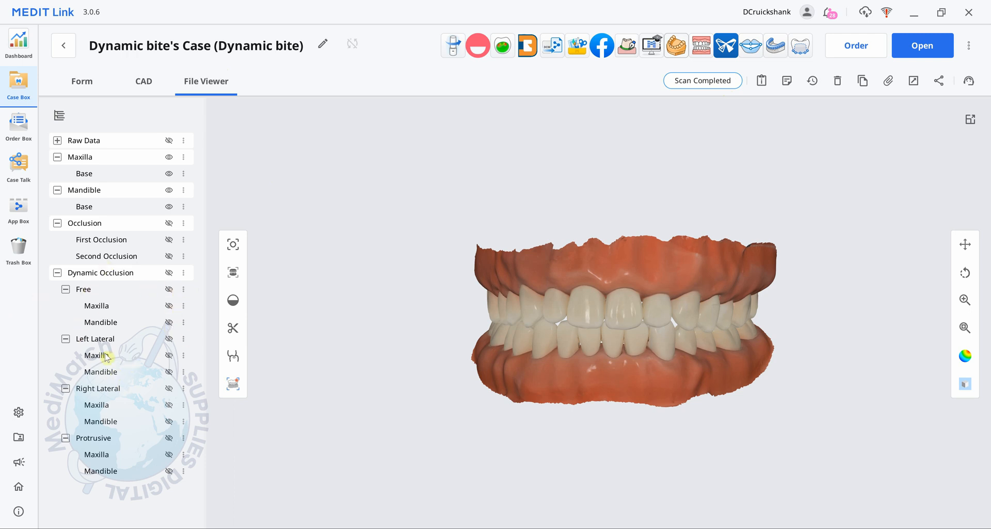
pyautogui.moveTo(40, 415)
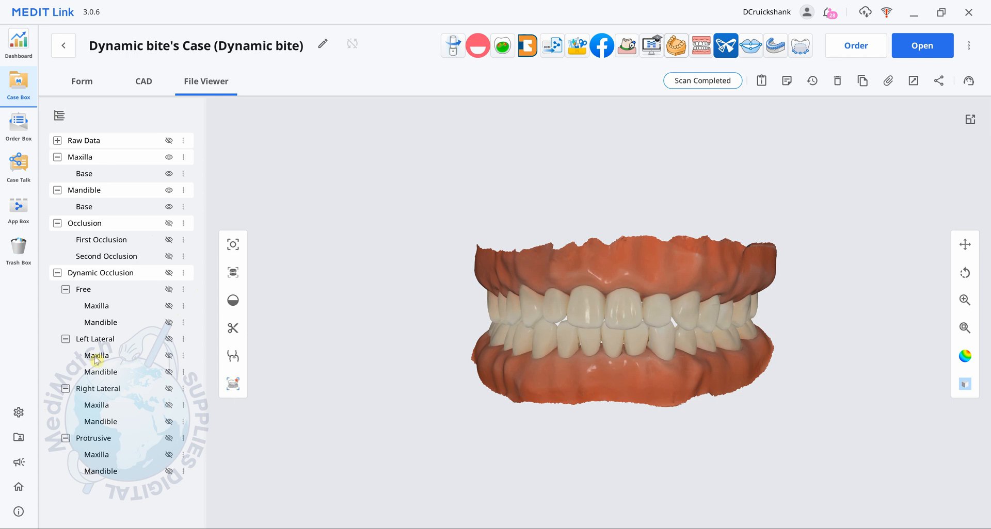
pyautogui.click(100, 372)
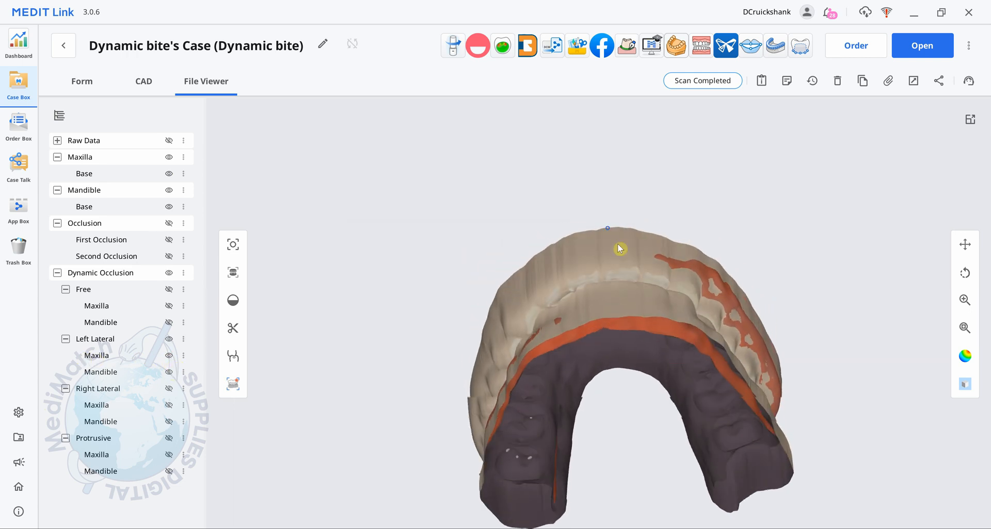
pyautogui.moveTo(620, 248); pyautogui.dragTo(700, 343)
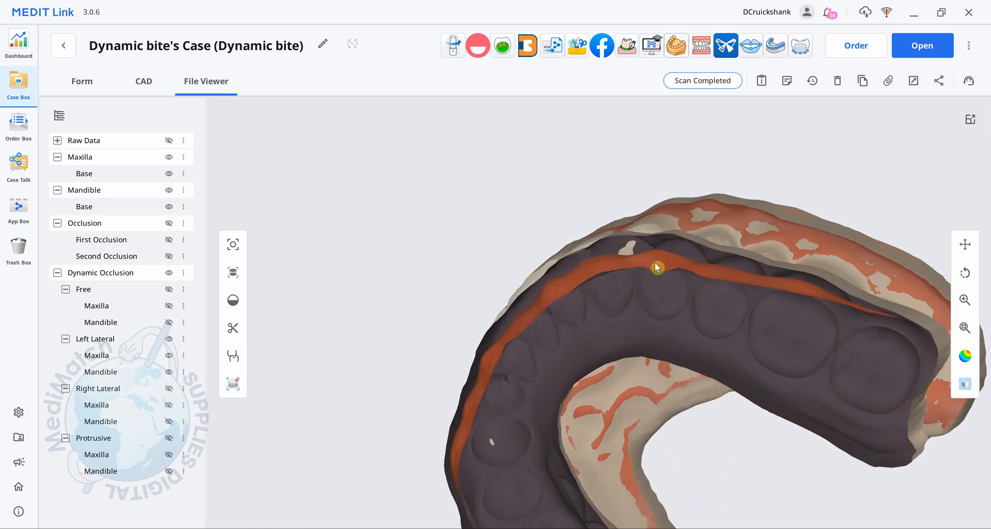
pyautogui.moveTo(657, 267); pyautogui.dragTo(560, 296)
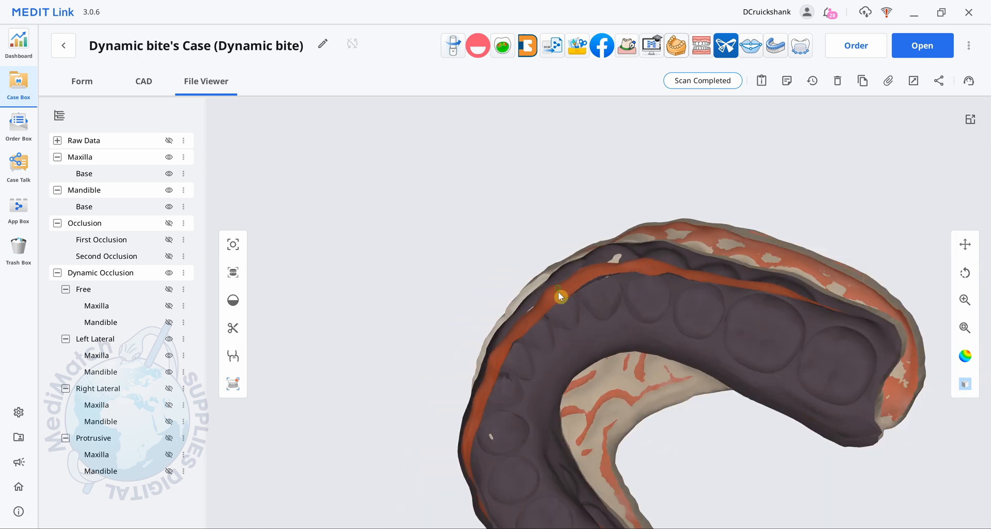
pyautogui.moveTo(560, 298); pyautogui.dragTo(580, 334)
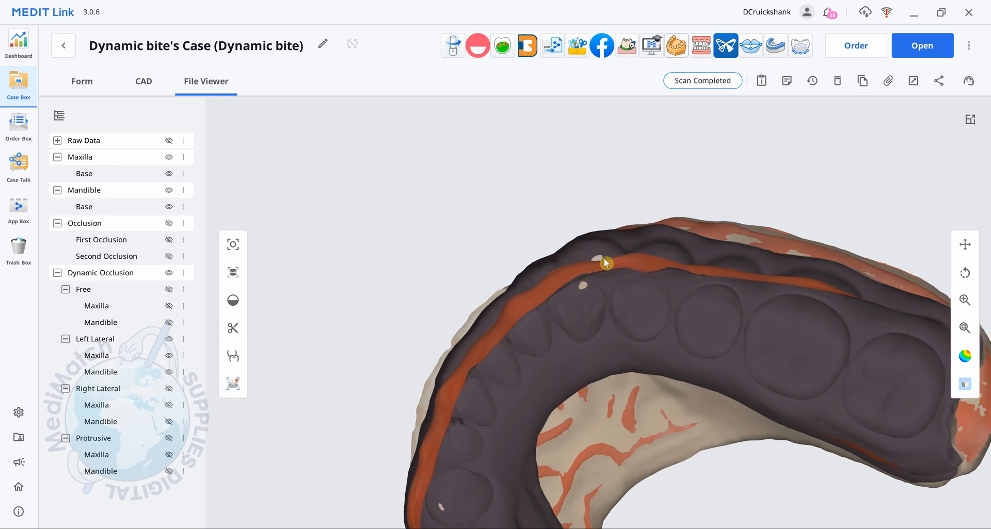
pyautogui.moveTo(605, 262); pyautogui.dragTo(695, 260)
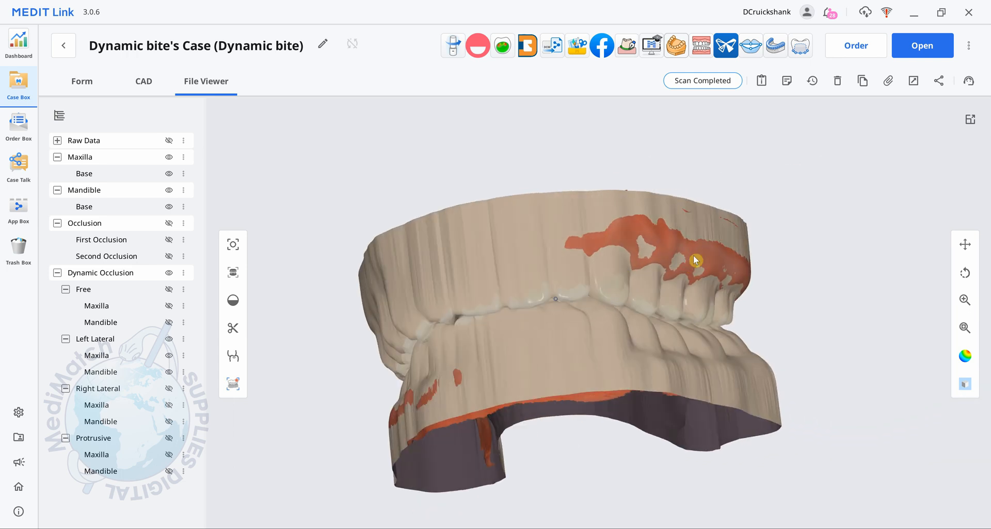
pyautogui.click(169, 277)
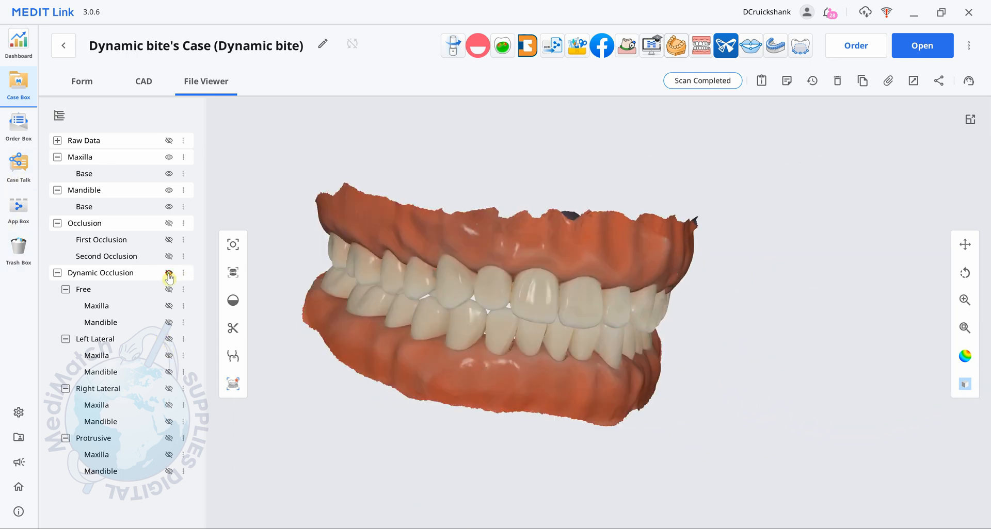
pyautogui.moveTo(232, 384)
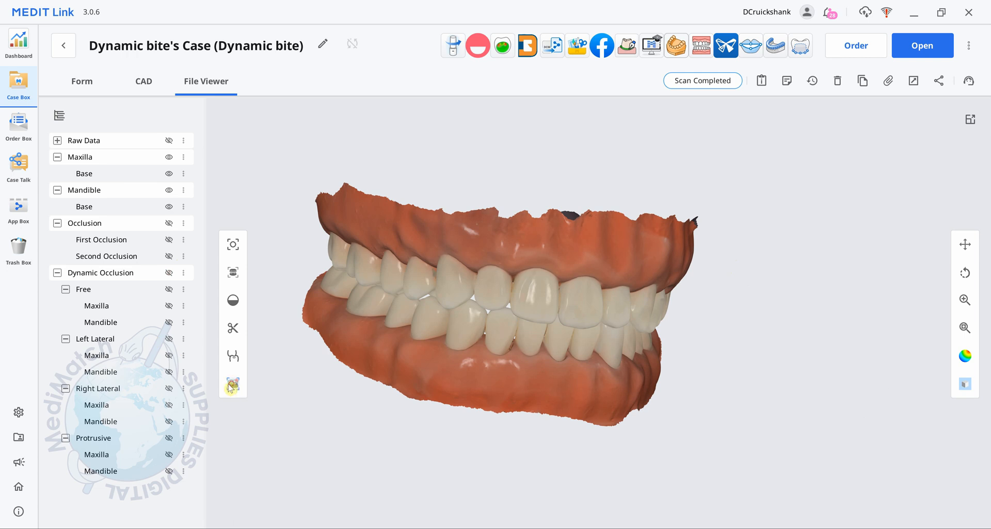
# Open Medit Link's mandibular movement viewer and play the recorded jaw movement, scrubbing the timeline
pyautogui.click(232, 386)
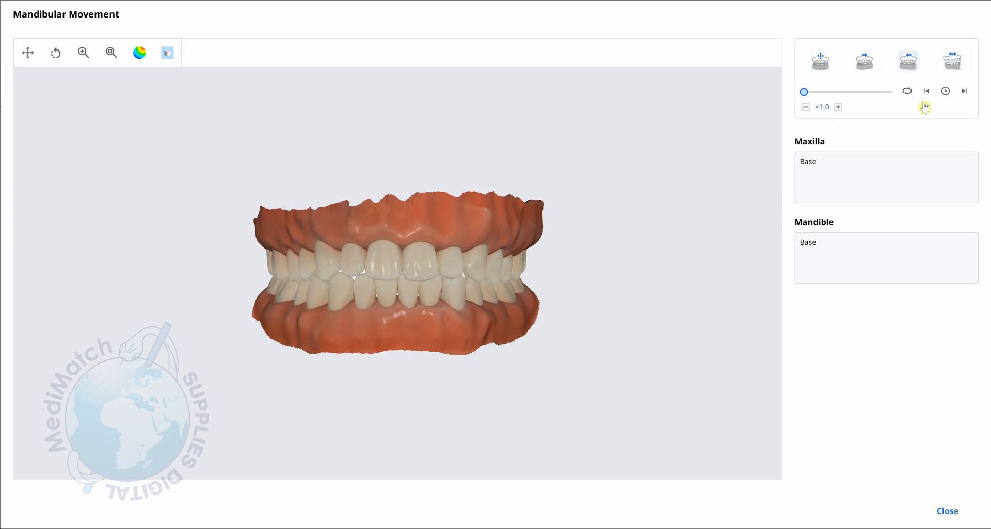
pyautogui.click(944, 90)
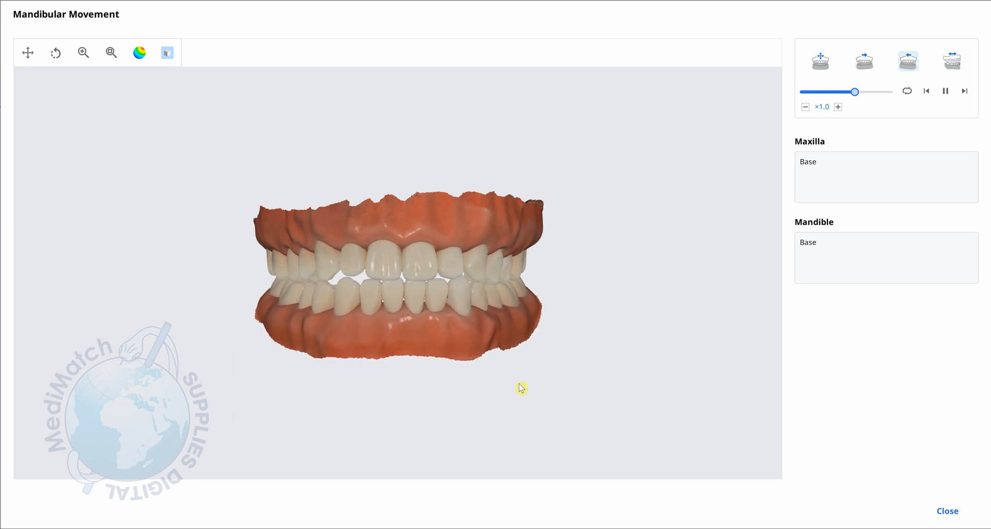
pyautogui.moveTo(854, 92); pyautogui.dragTo(875, 92)
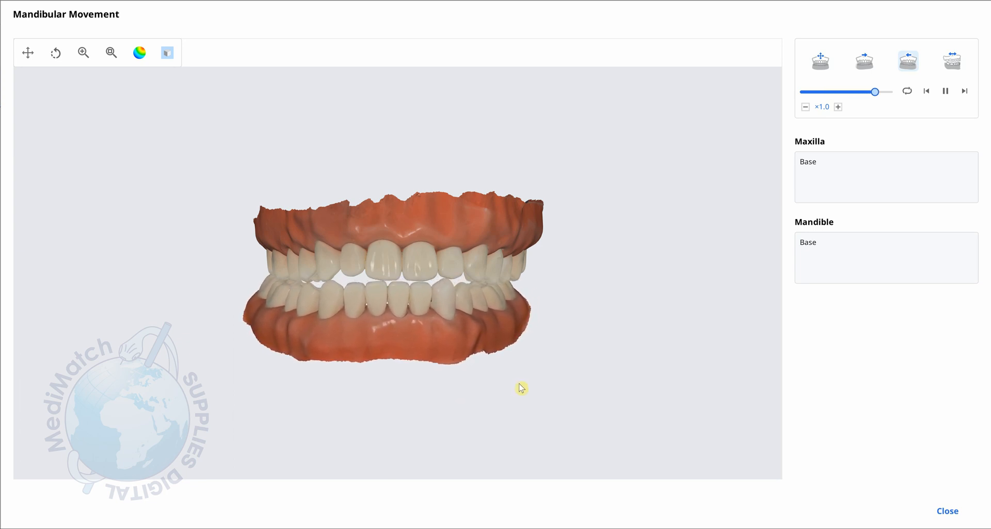